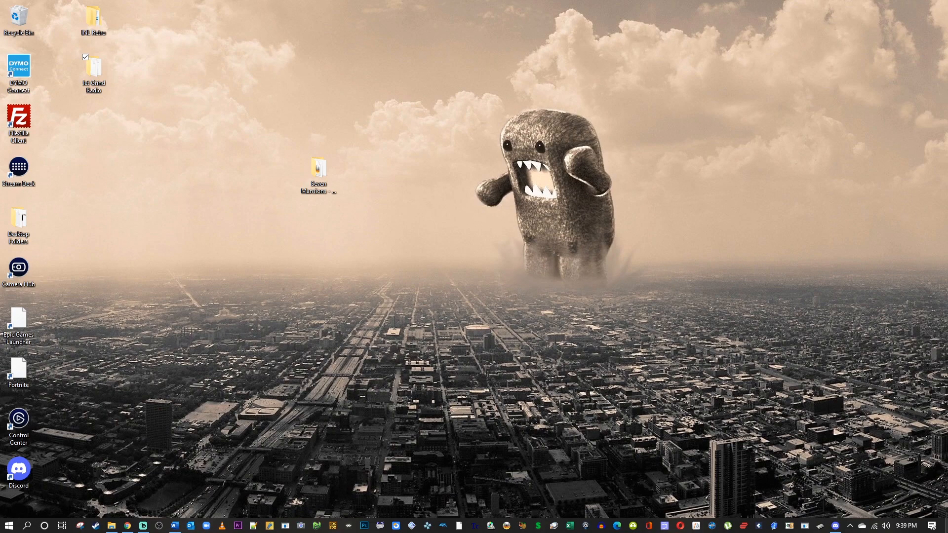
pyautogui.moveTo(823, 436)
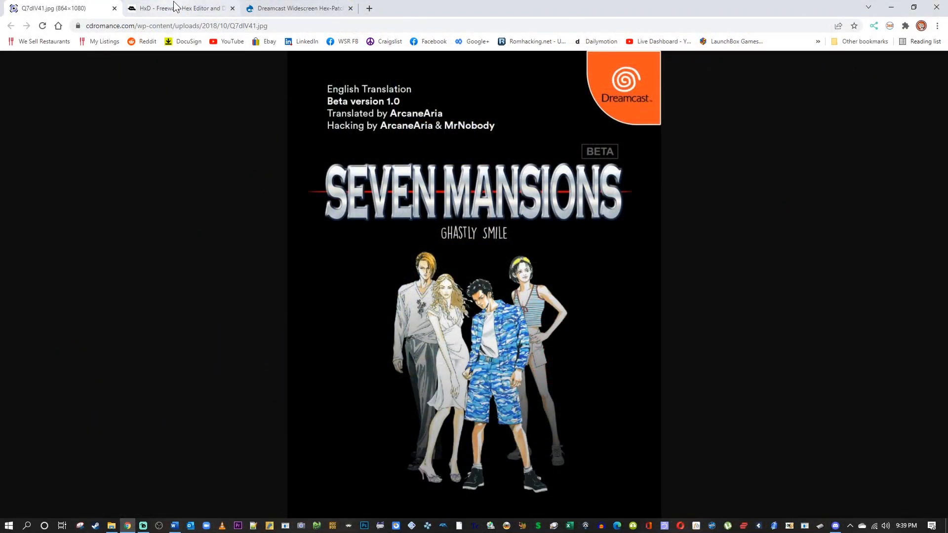
# Bring the 'HxD - Freeware Hex Editor' Chrome tab to the front
pyautogui.click(178, 8)
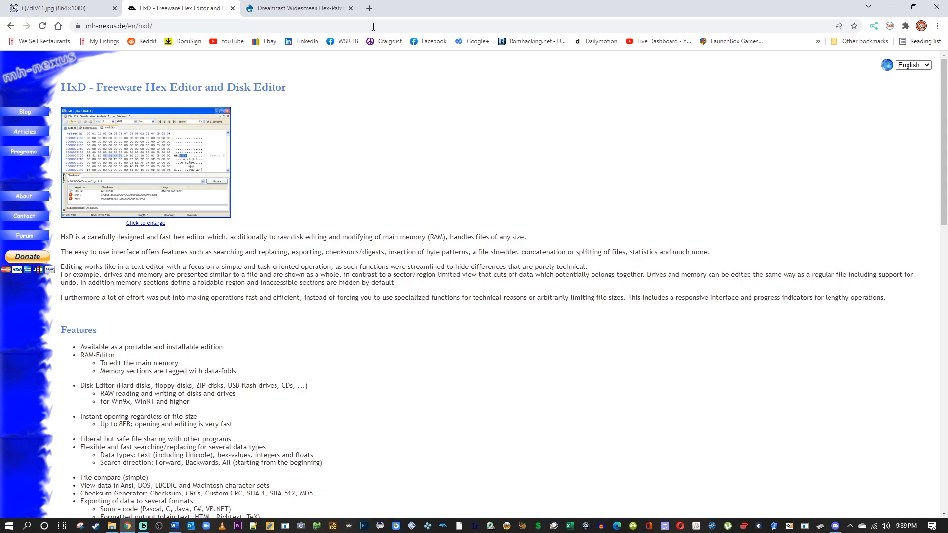
# On the Dreamcast widescreen hex-patches page, select the Nanatsu no Hikan title and English-translation note
pyautogui.click(295, 8)
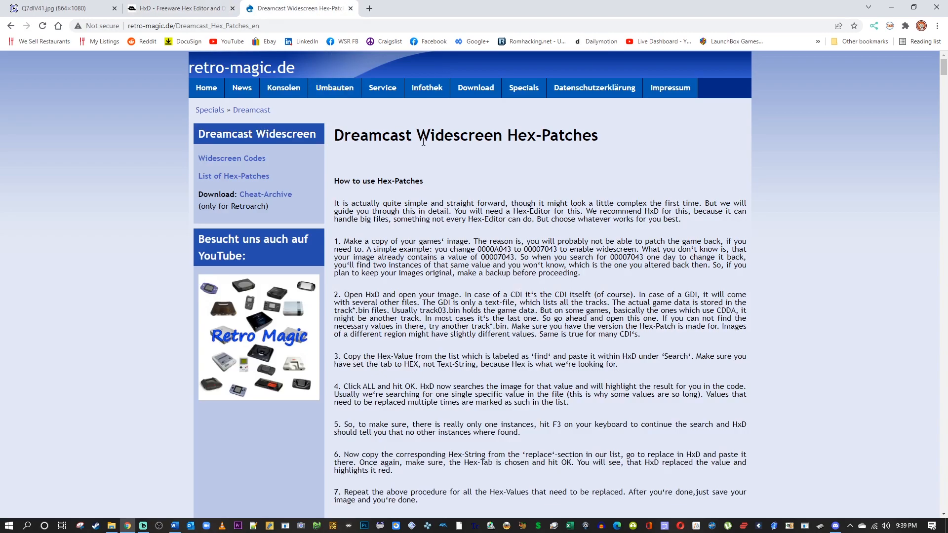
pyautogui.moveTo(851, 200)
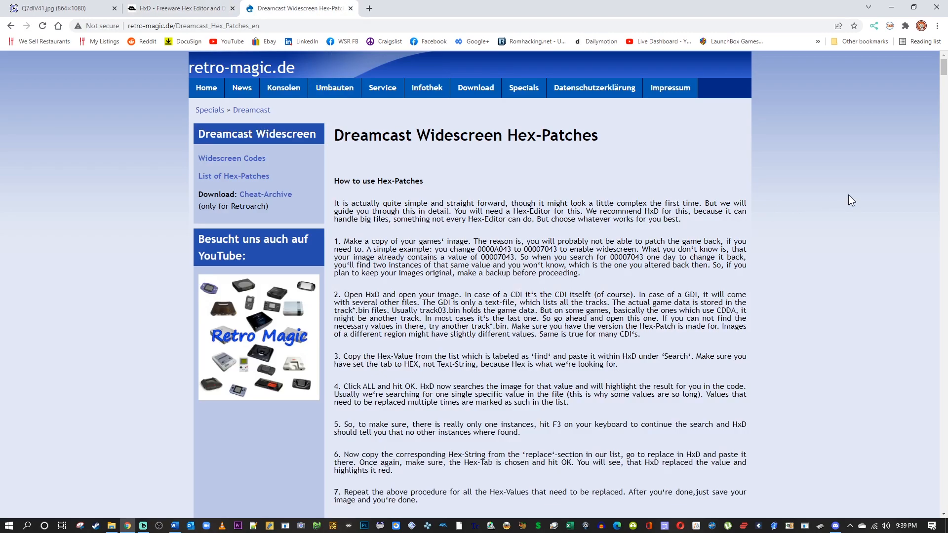
pyautogui.scroll(-3)
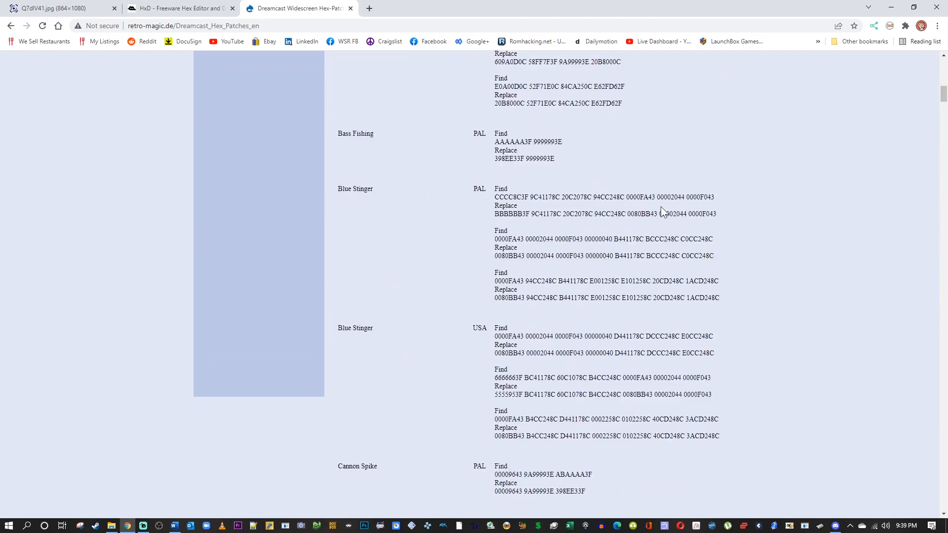
pyautogui.moveTo(578, 212)
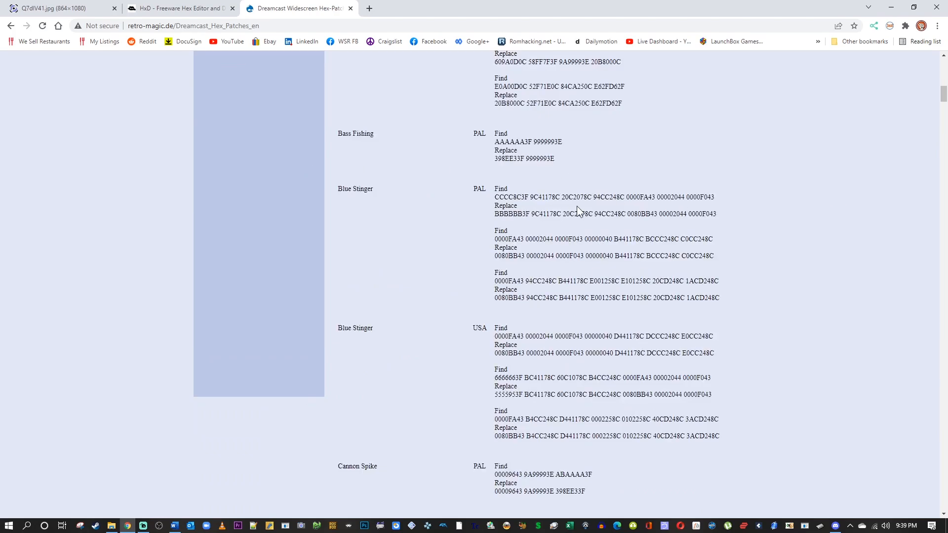
pyautogui.scroll(-3)
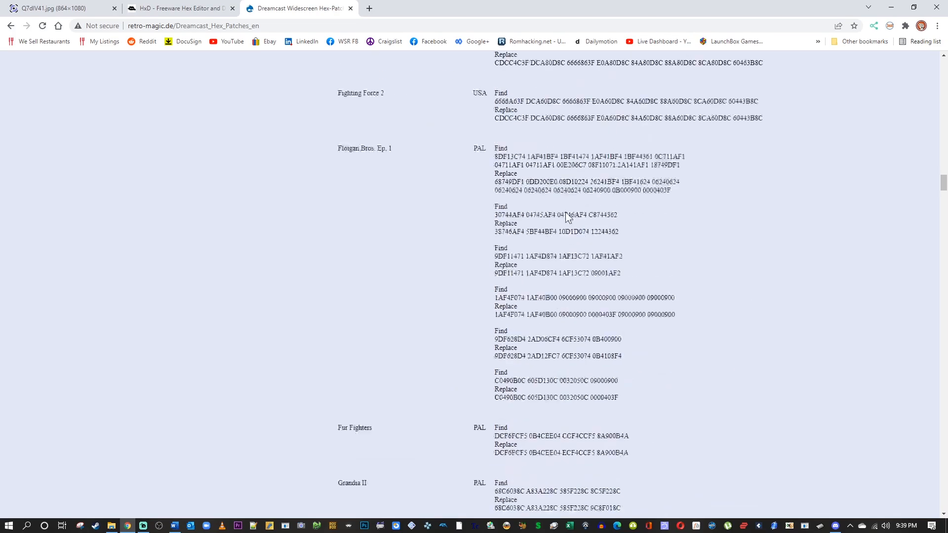
pyautogui.scroll(-3)
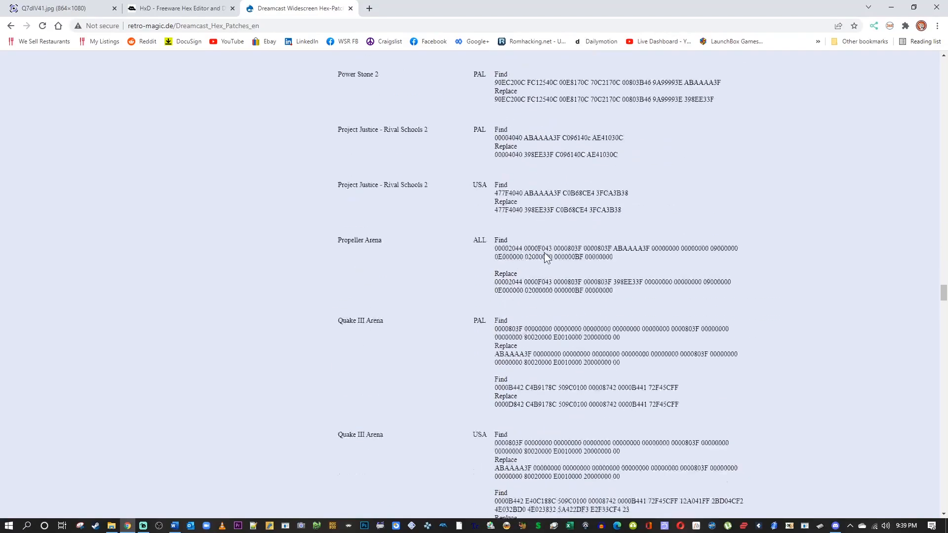
pyautogui.scroll(3)
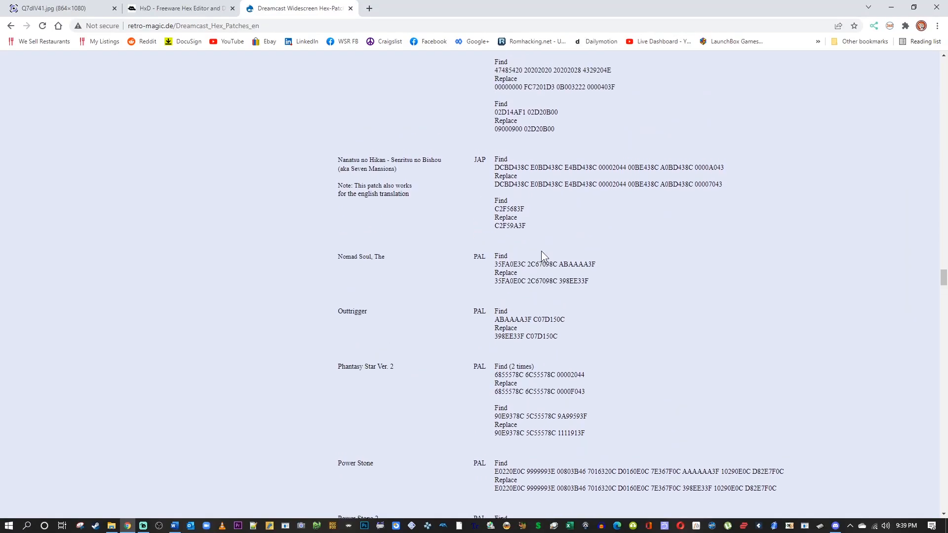
pyautogui.scroll(3)
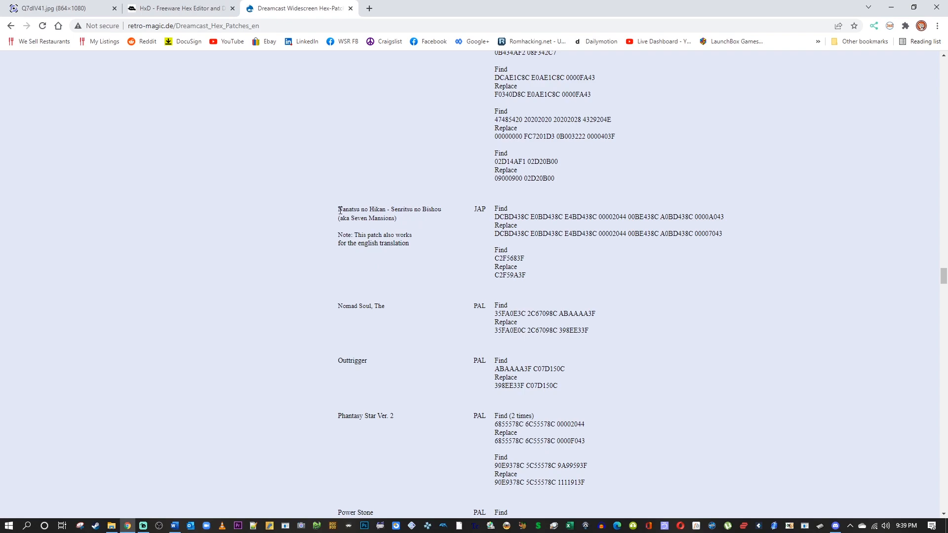
pyautogui.doubleClick(388, 209)
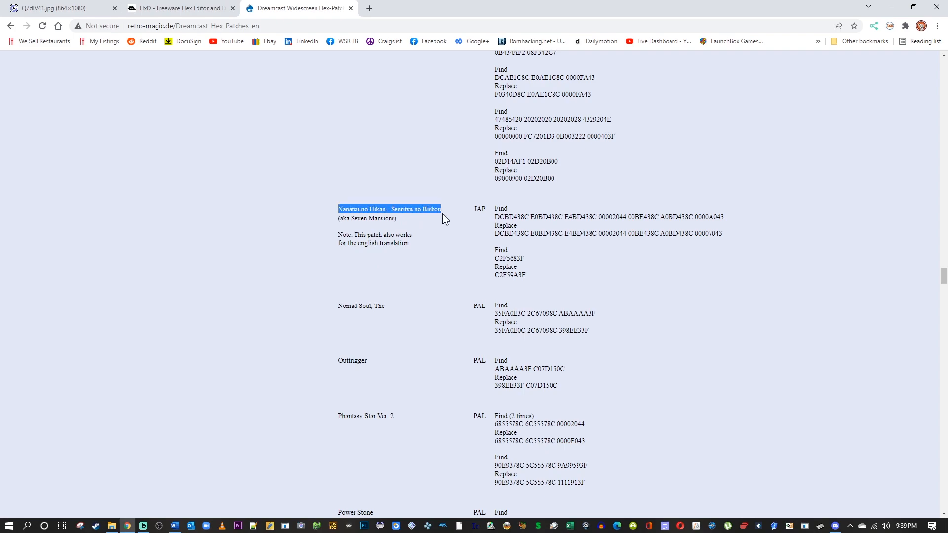
pyautogui.click(347, 234)
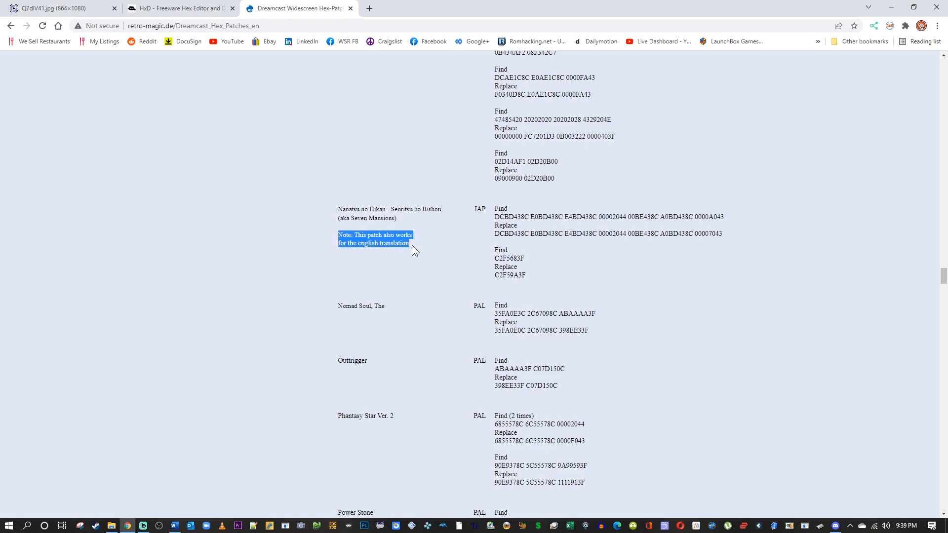
pyautogui.moveTo(494, 234)
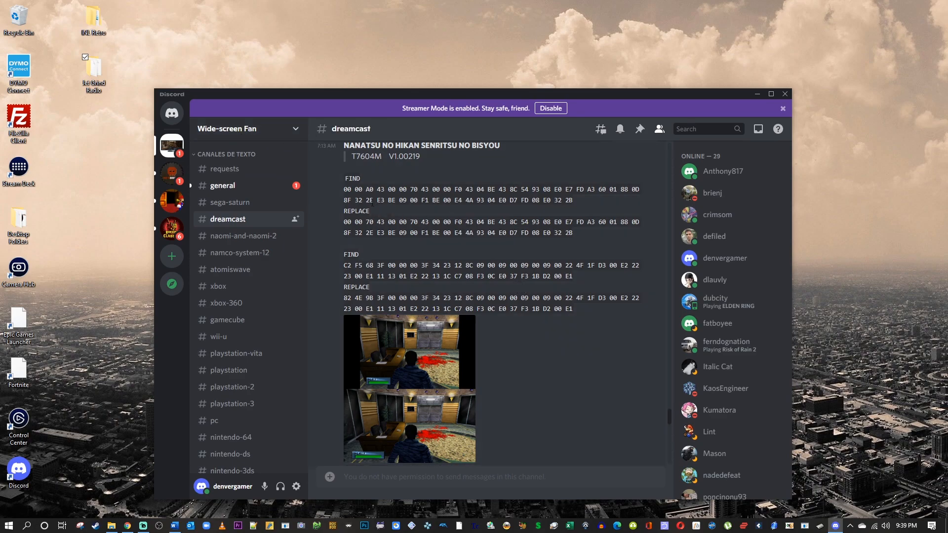
pyautogui.moveTo(533, 415)
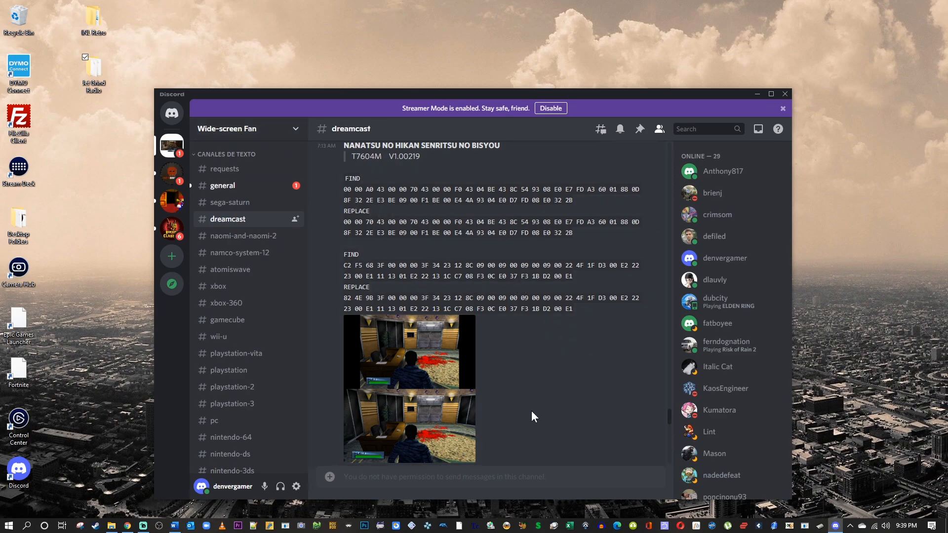
pyautogui.moveTo(542, 421)
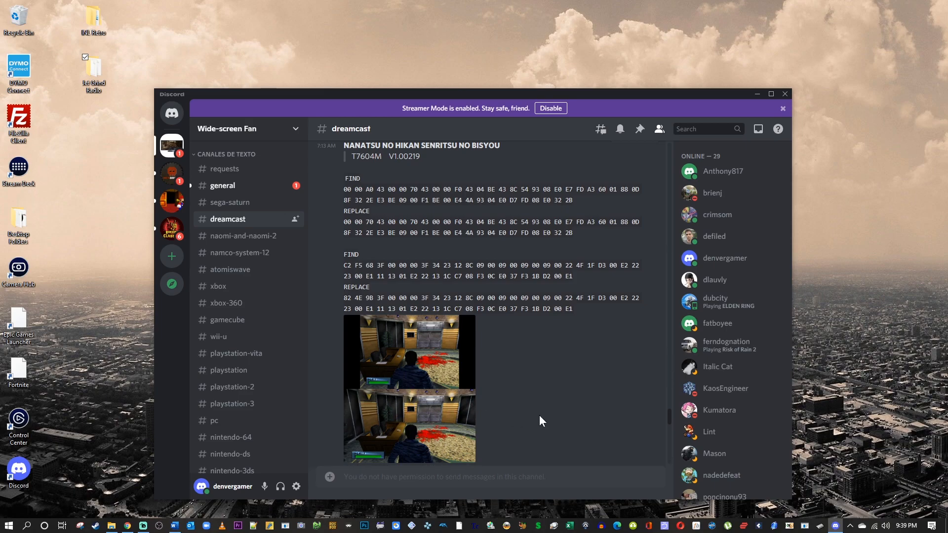
pyautogui.moveTo(579, 411)
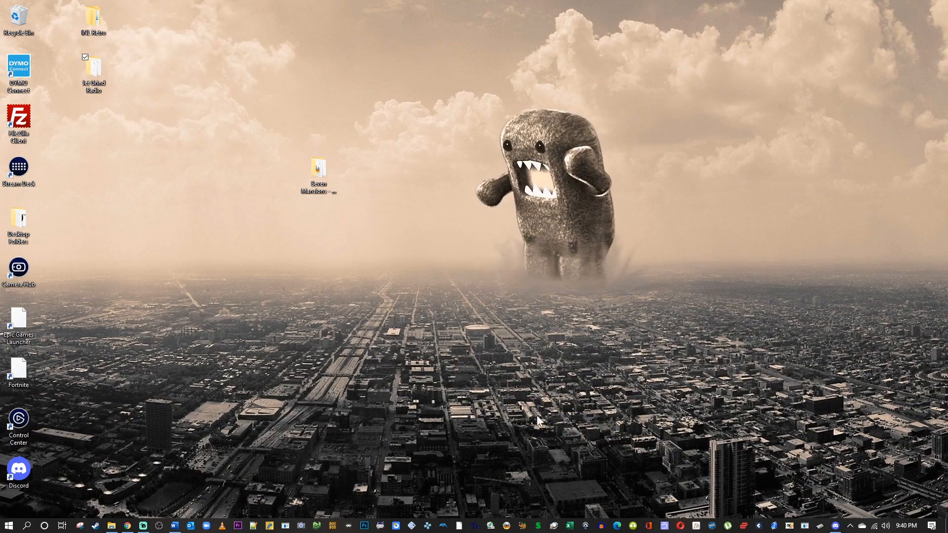
# Check the Nanatsu no Hikan hex codes in Word's Document1, then minimize Word
pyautogui.click(174, 525)
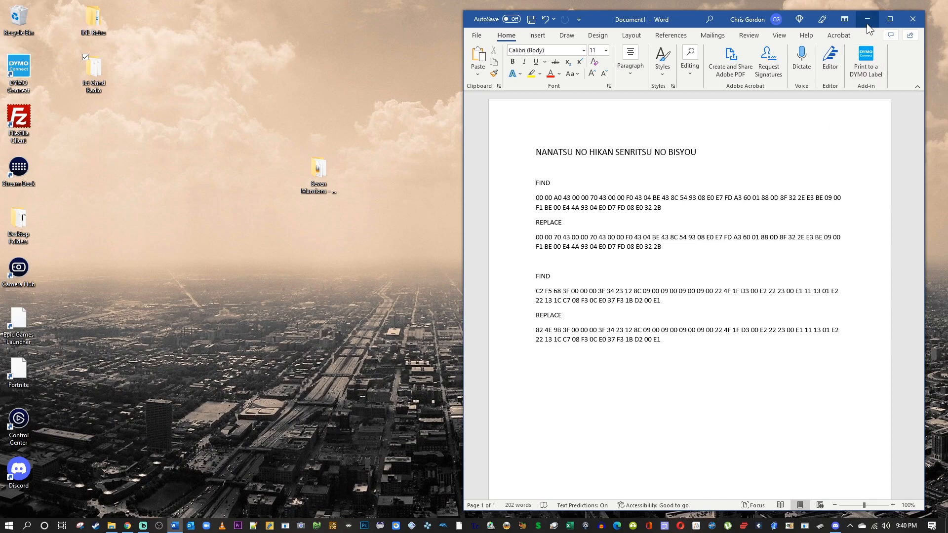
pyautogui.click(867, 19)
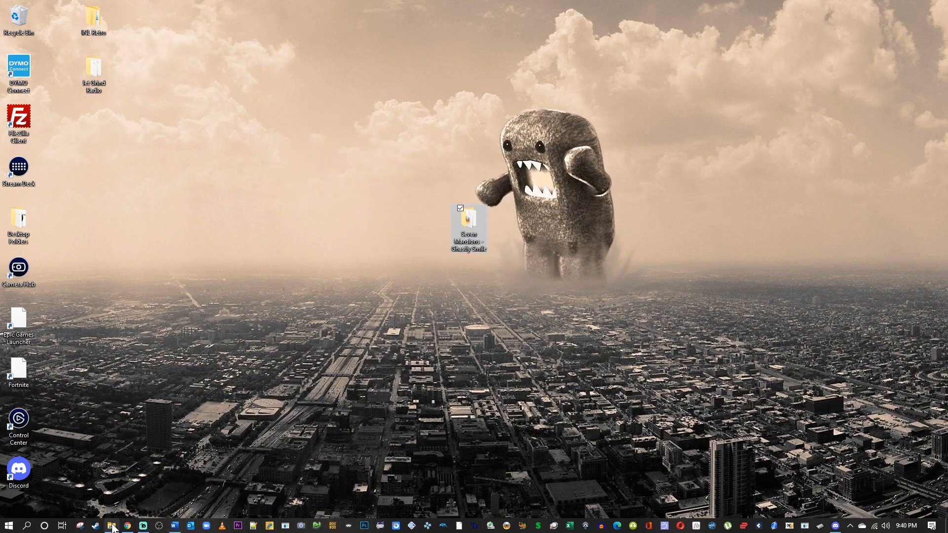
# Open the Seven Mansions - Ghastly Smile folder, then open and close the Jet Grind Radio folder
pyautogui.doubleClick(469, 227)
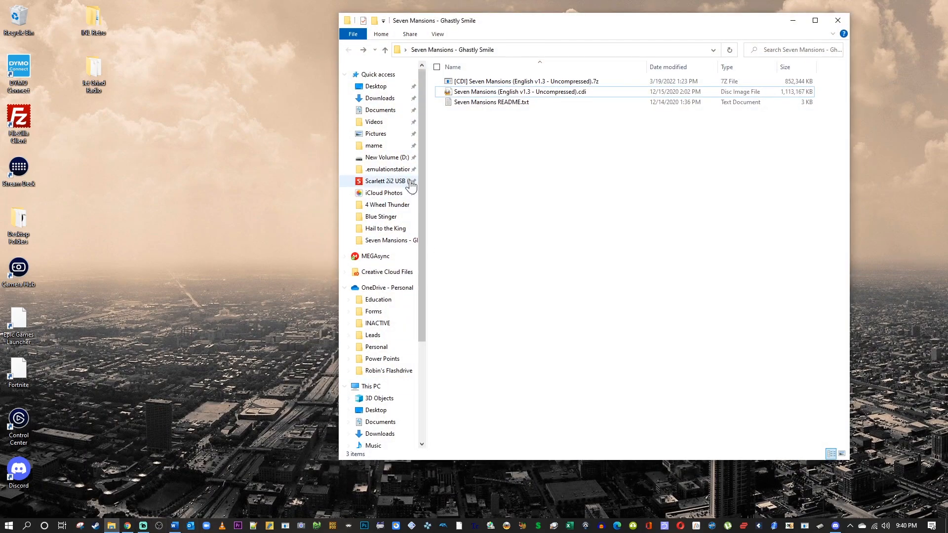
pyautogui.moveTo(589, 100)
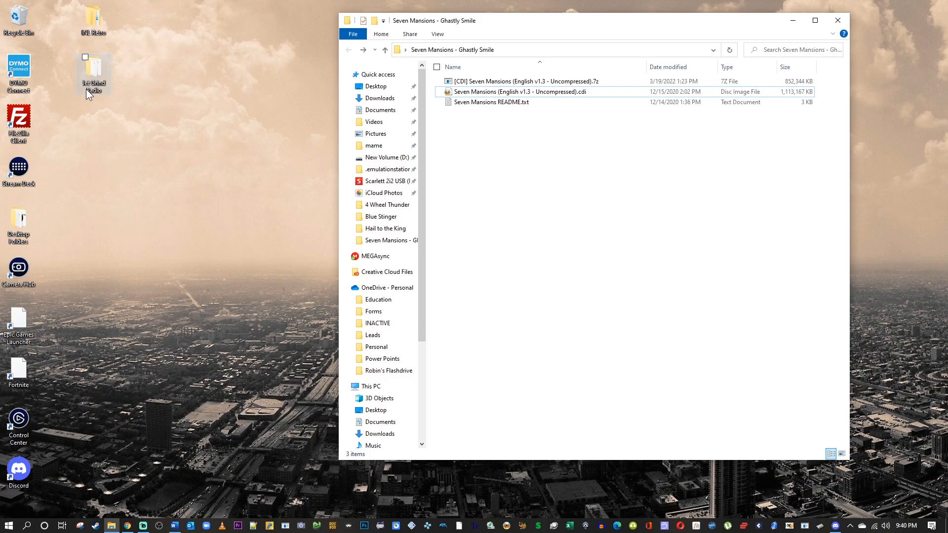
pyautogui.doubleClick(92, 72)
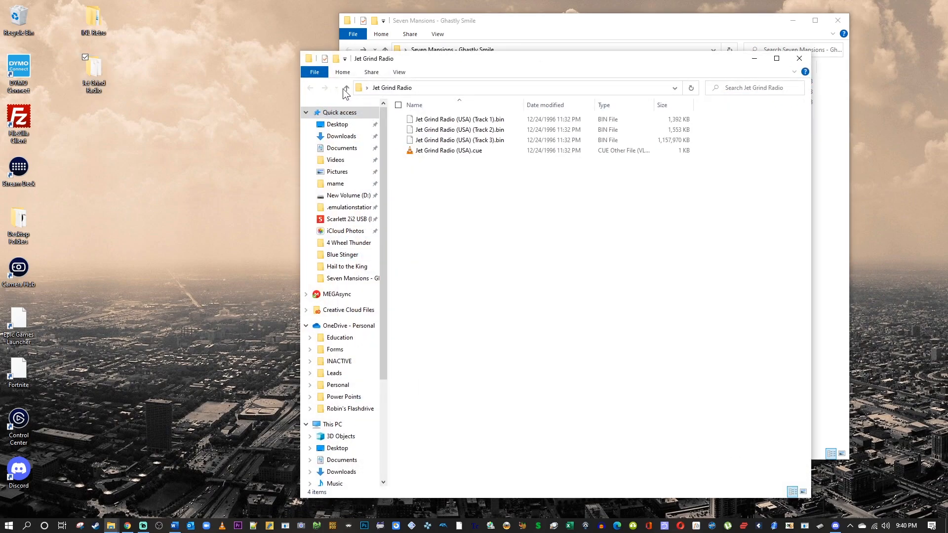
pyautogui.moveTo(484, 150)
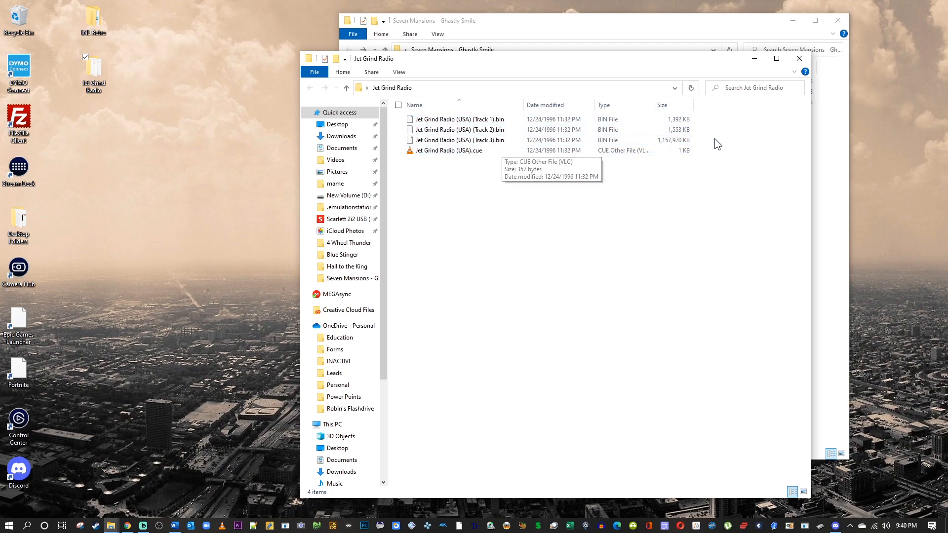
pyautogui.moveTo(611, 140)
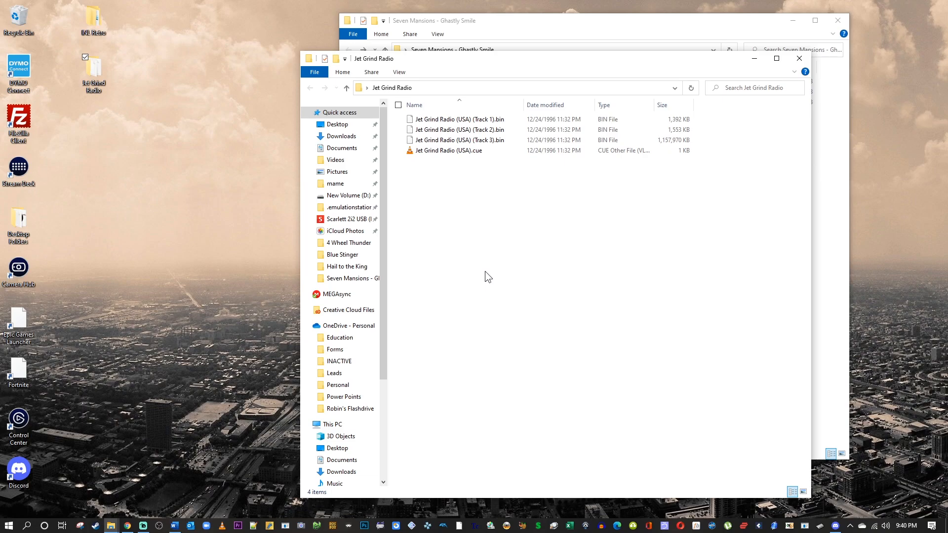
pyautogui.moveTo(755, 58)
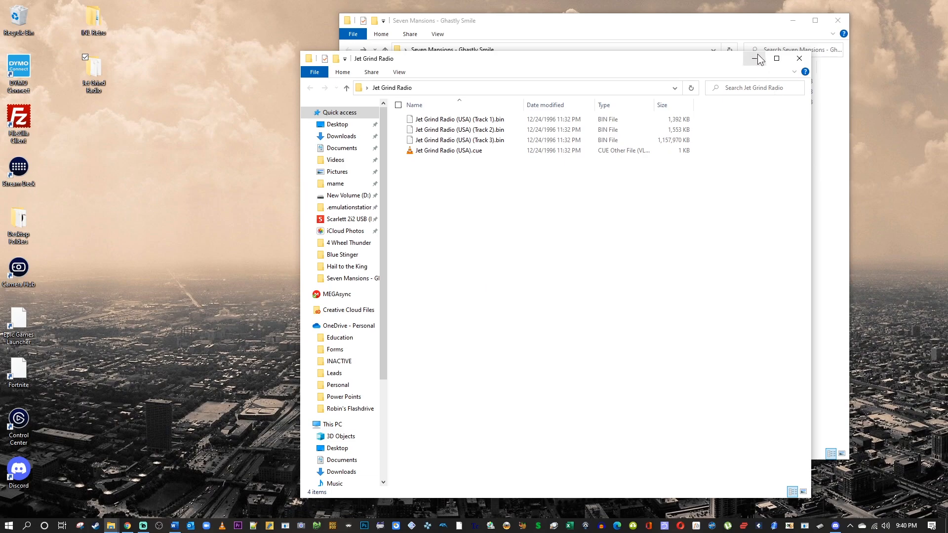
pyautogui.moveTo(788, 58)
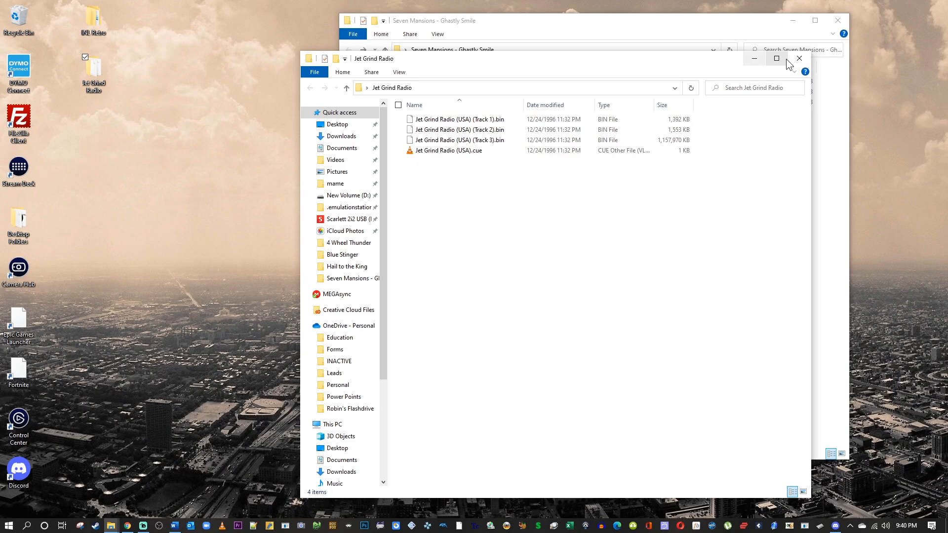
pyautogui.click(797, 58)
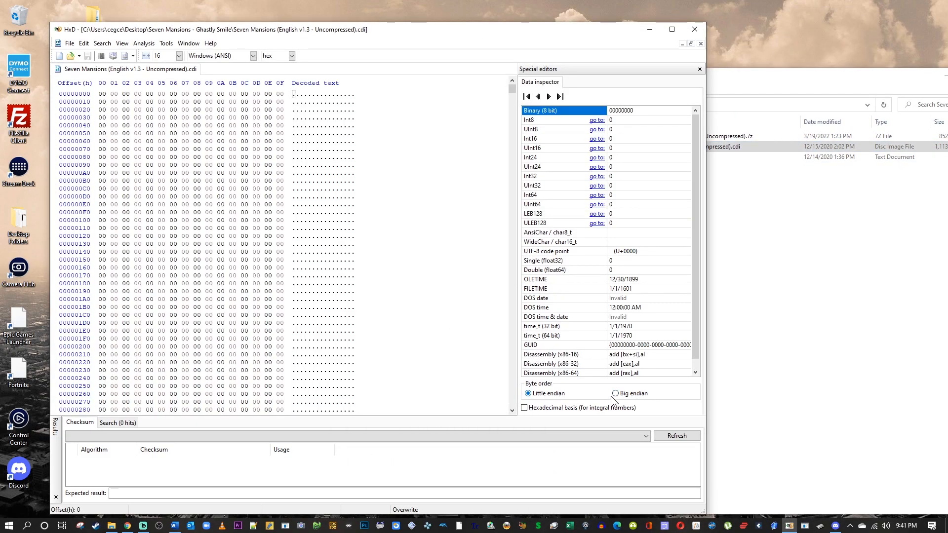
# Scroll the Seven Mansions disc image in HxD and bring up the Word patch notes
pyautogui.scroll(-3)
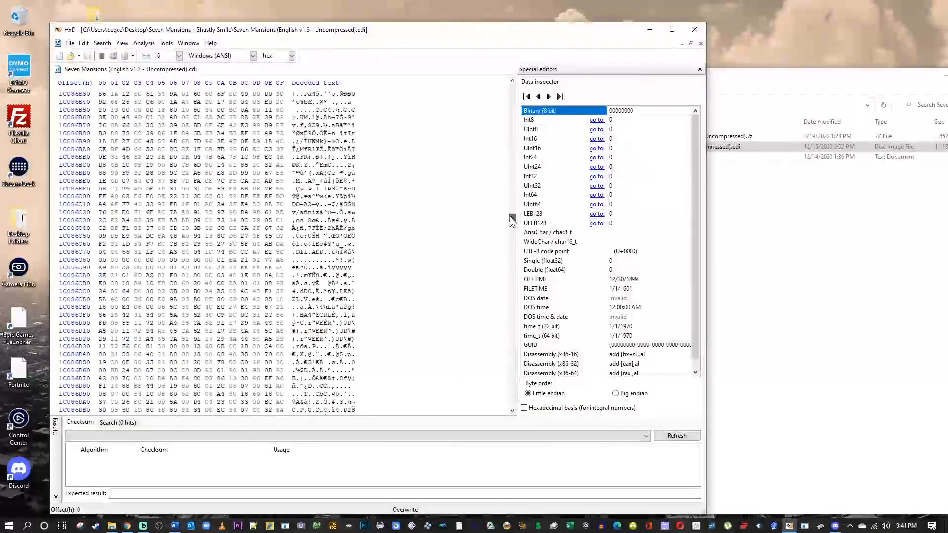
pyautogui.click(511, 89)
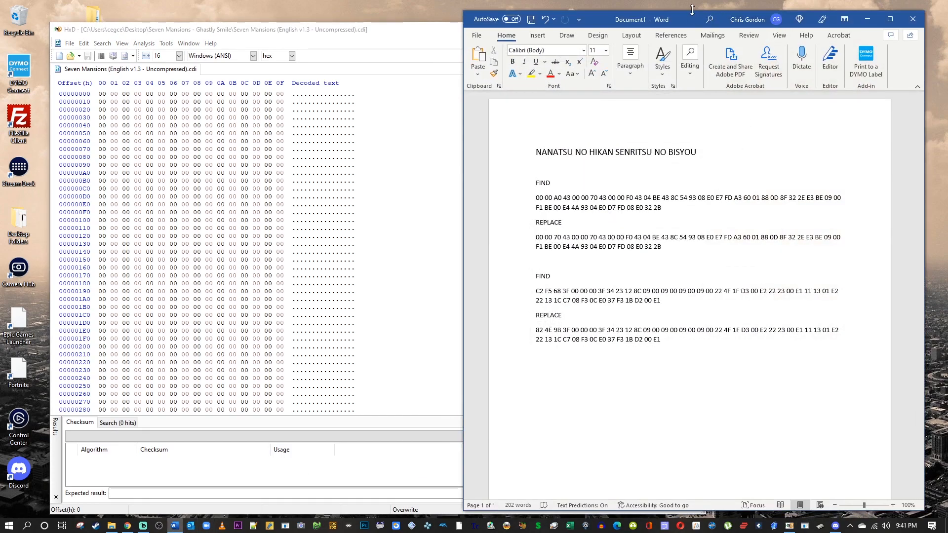
# Place the Word patch notes and HxD side by side, each on half the screen
pyautogui.click(61, 525)
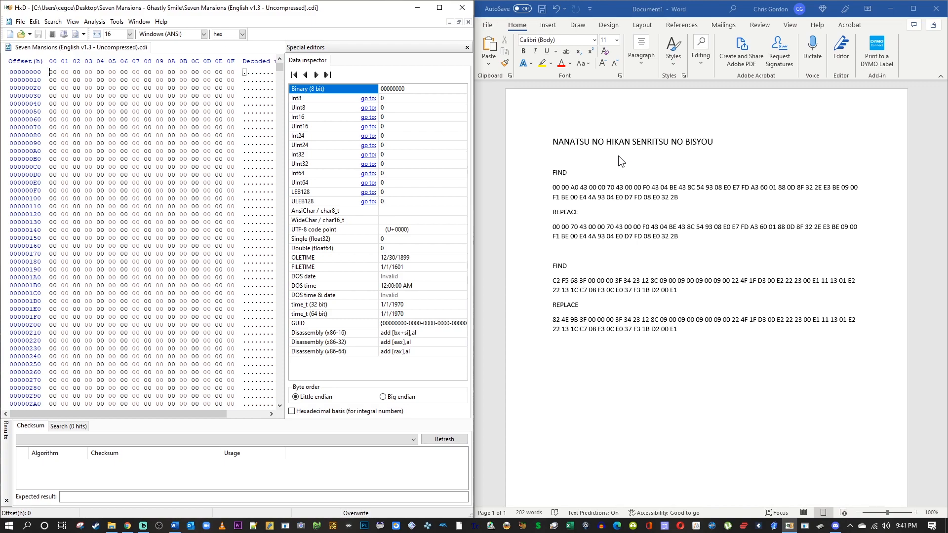
pyautogui.moveTo(375, 275)
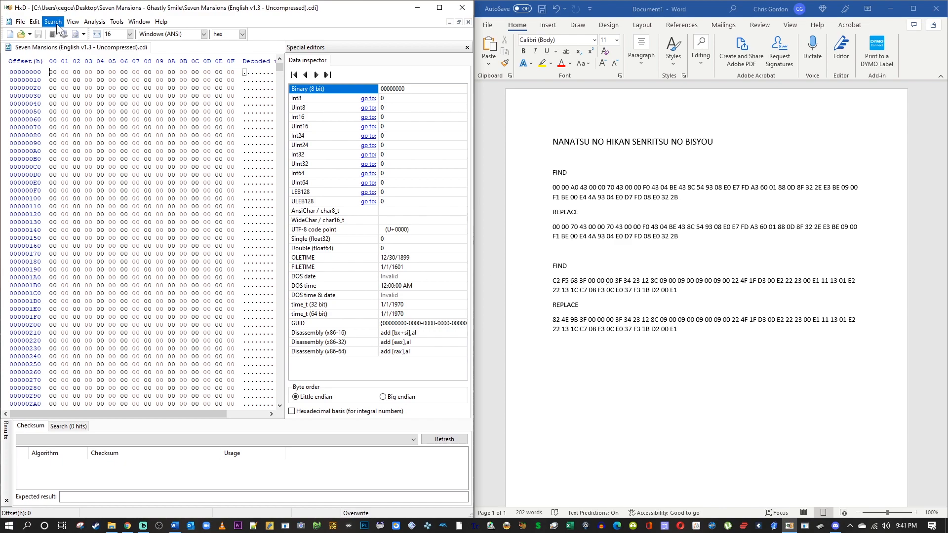
# Replace the first FIND hex bytes with their REPLACE bytes, searching in All directions
pyautogui.click(53, 22)
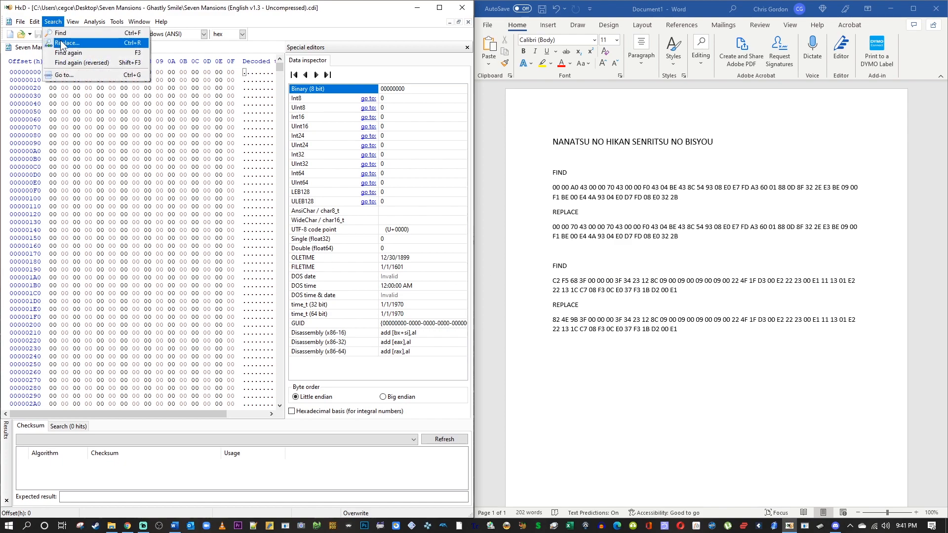
pyautogui.moveTo(60, 33)
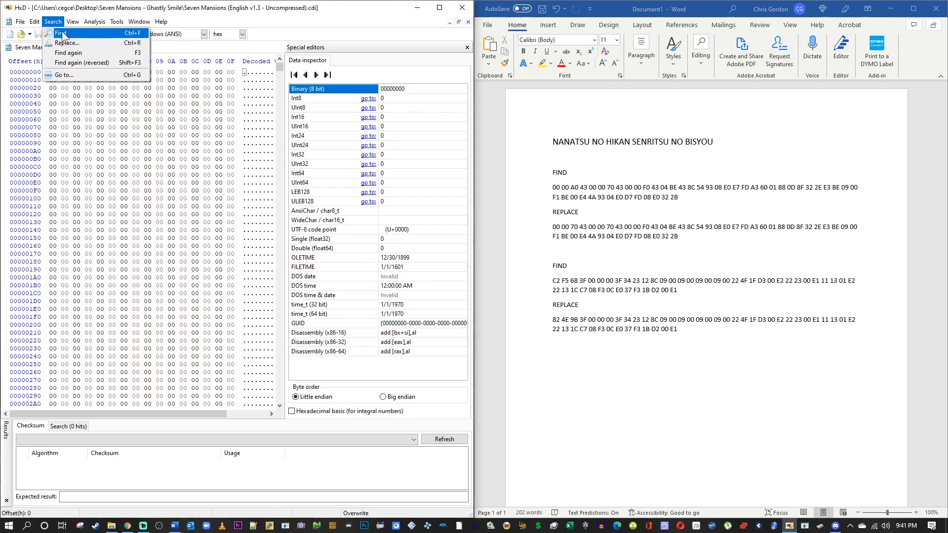
pyautogui.moveTo(67, 43)
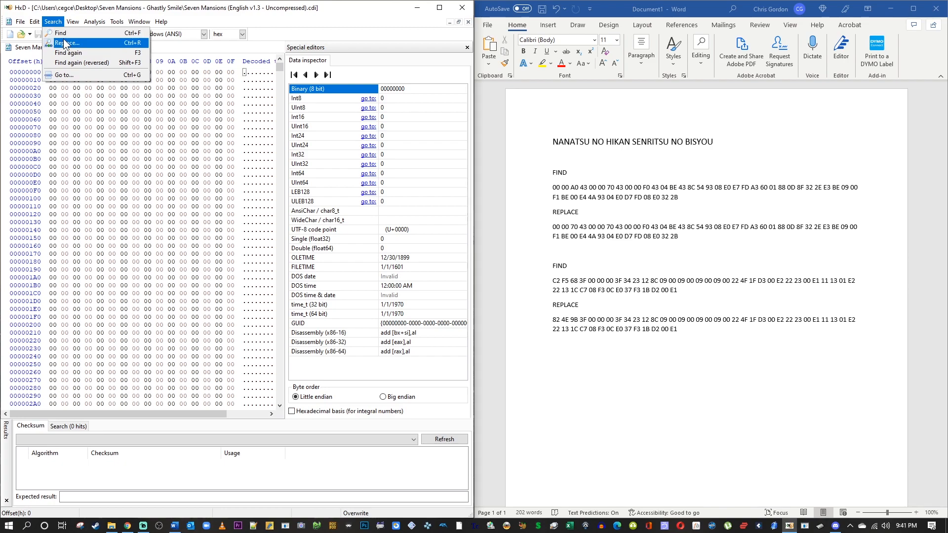
pyautogui.click(65, 43)
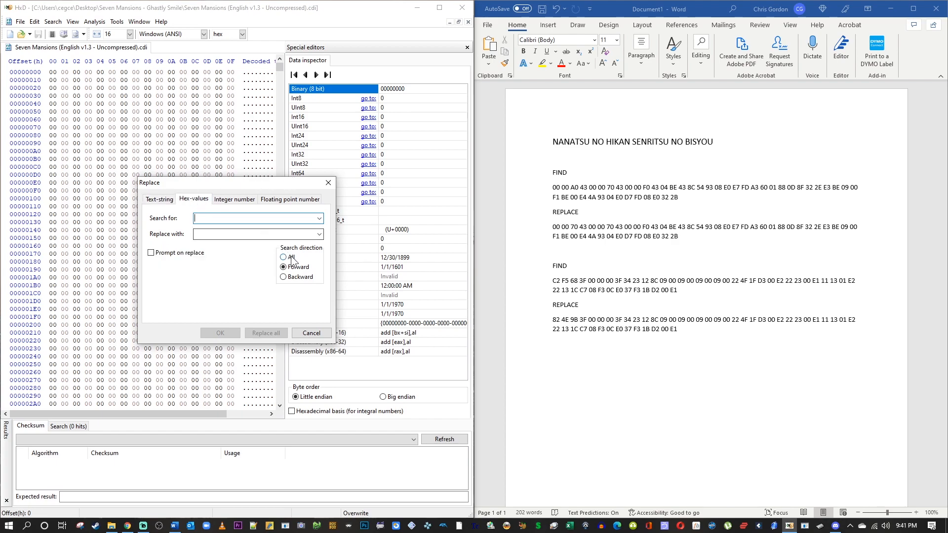
pyautogui.click(283, 256)
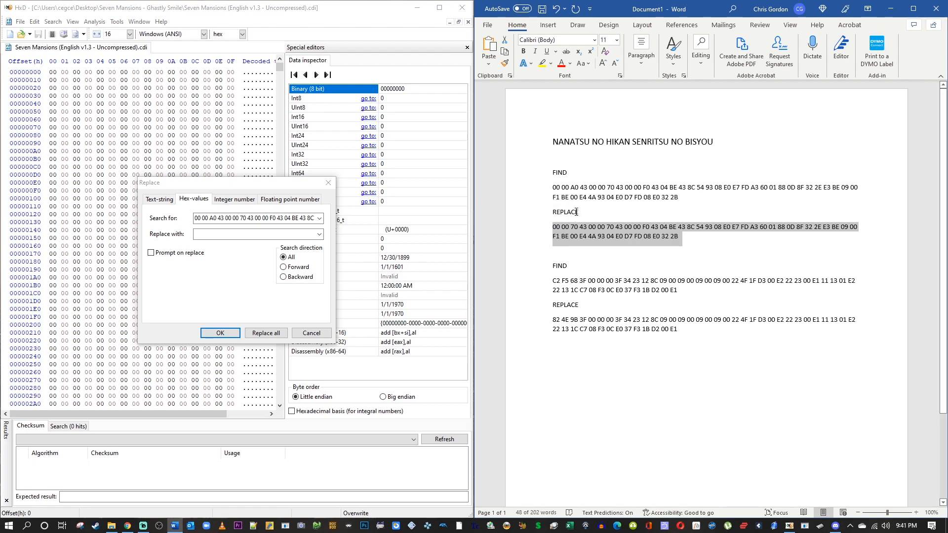
pyautogui.click(257, 235)
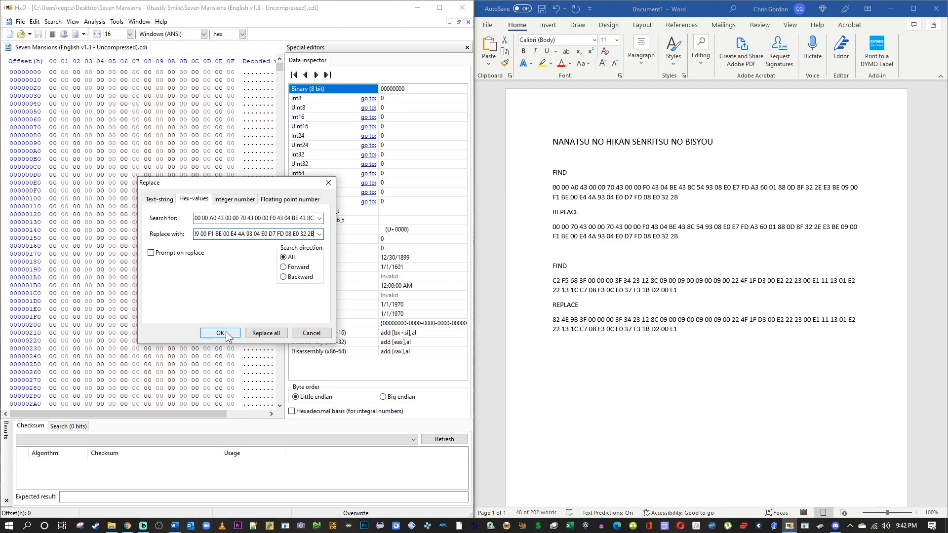
pyautogui.click(220, 333)
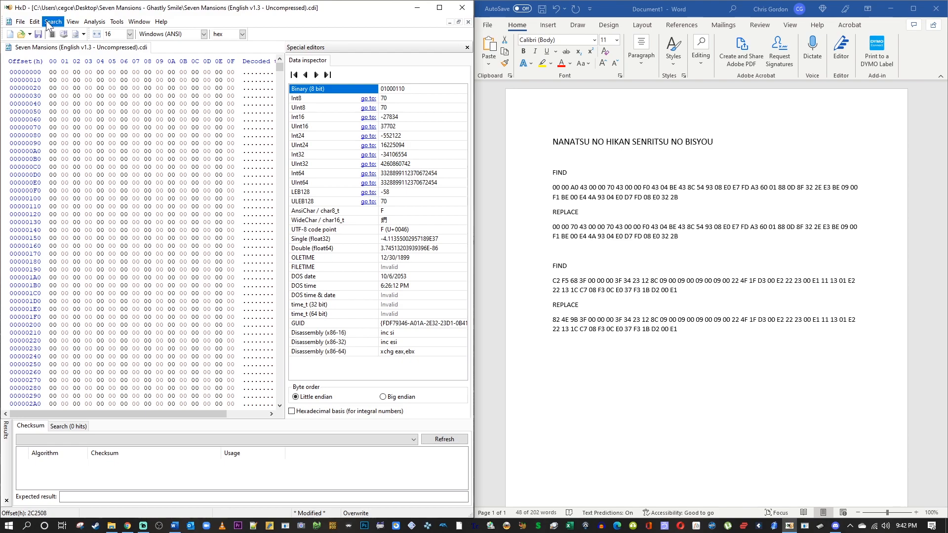
# Replace the second FIND hex bytes with the second REPLACE bytes from the notes
pyautogui.click(53, 22)
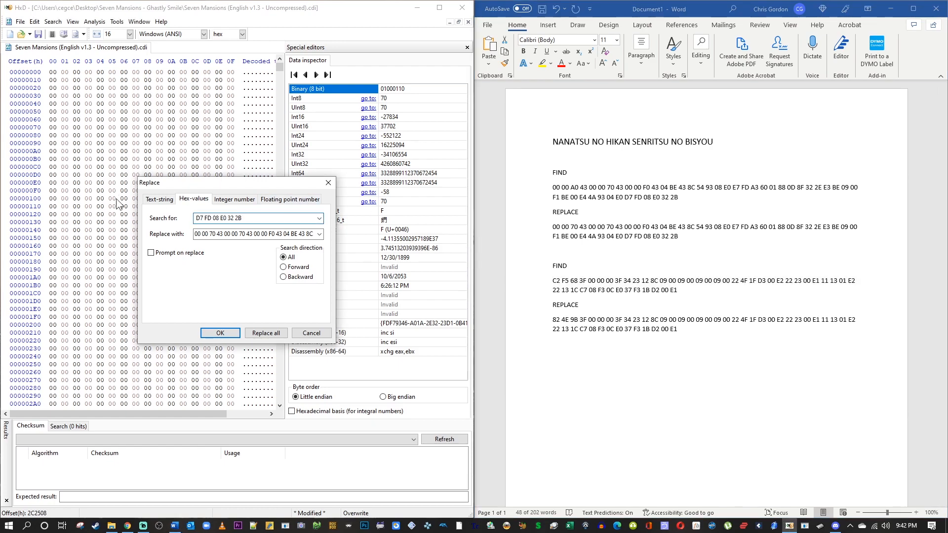
pyautogui.tripleClick(257, 217)
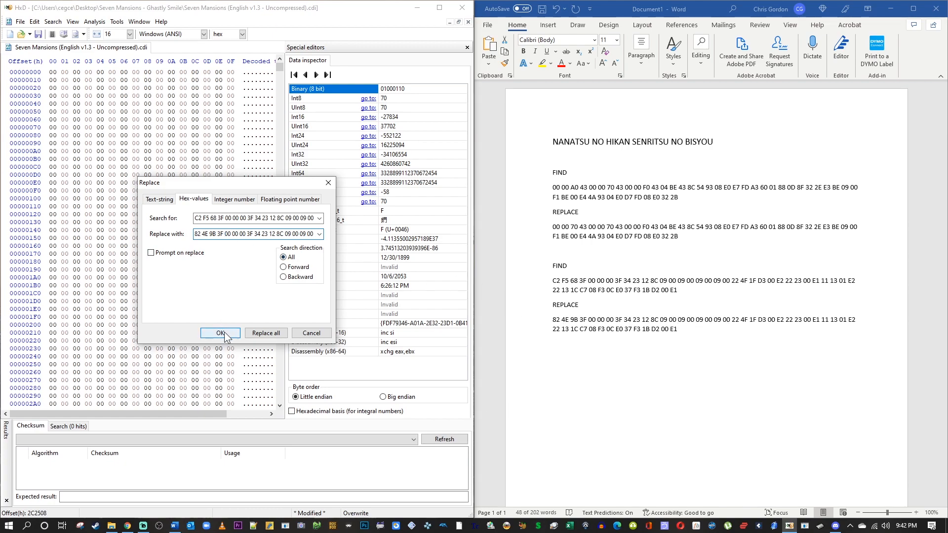
pyautogui.click(221, 333)
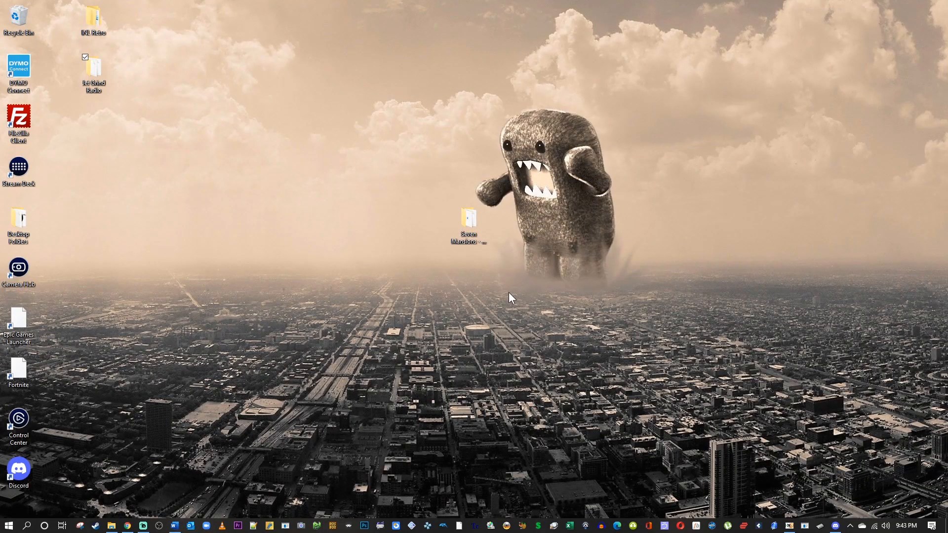
# Open the desktop's Seven Mansions folder to see the patched .cdi beside its .cdi.bak
pyautogui.doubleClick(468, 219)
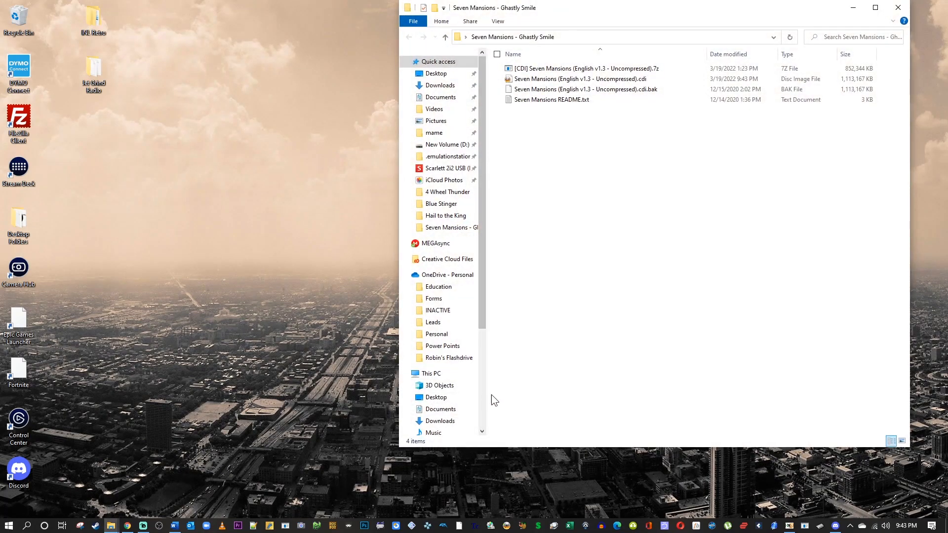
pyautogui.moveTo(647, 79)
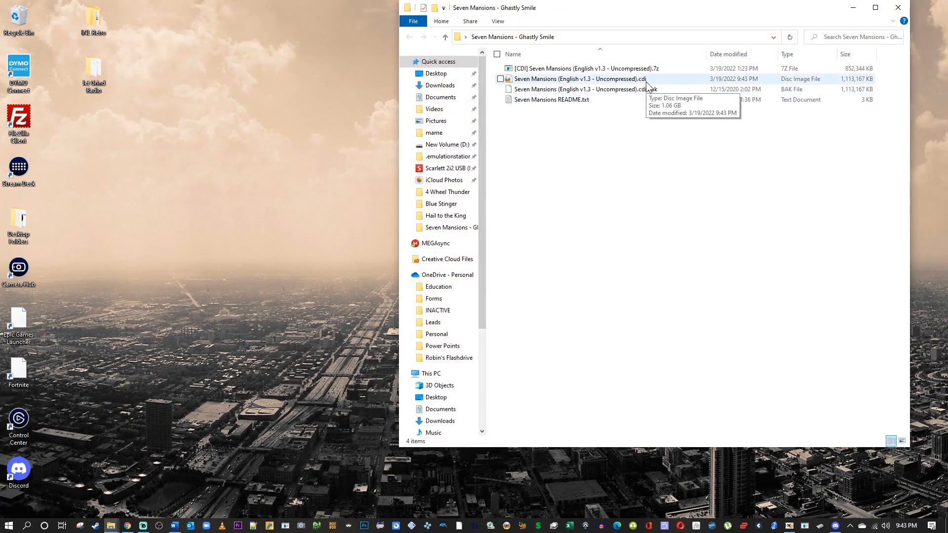